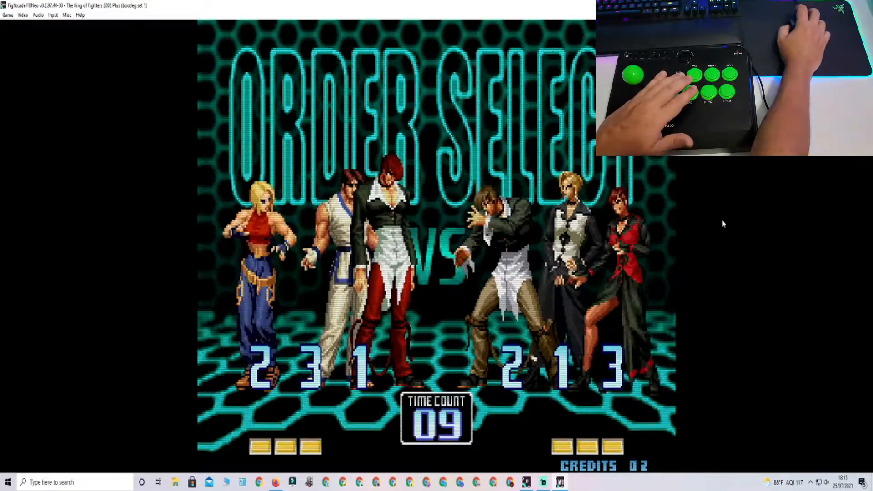
# Confirm the fighting order for both three-member teams on the Order Select screen
pyautogui.press('enter')
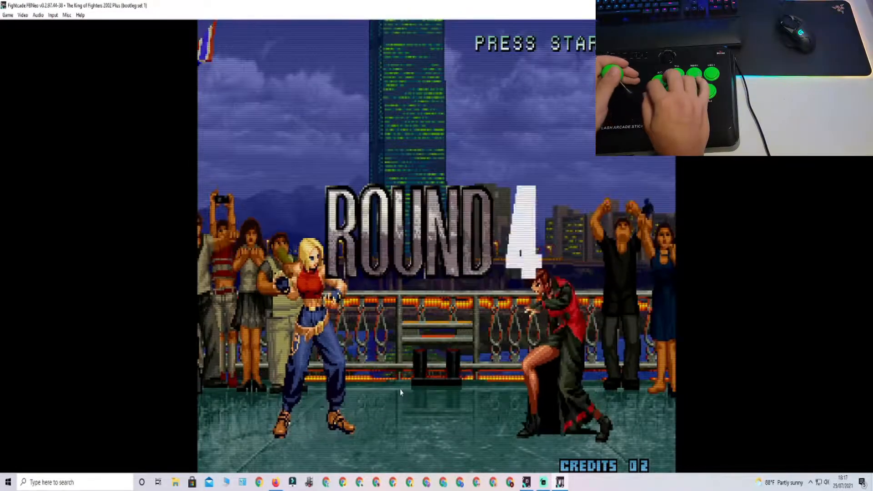
# Attack Vice with Blue Mary at the start of Round 4
pyautogui.press('space')
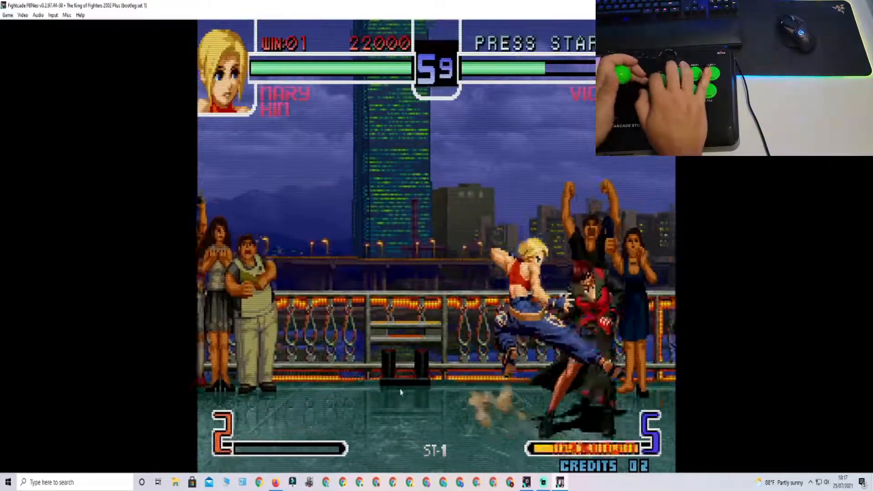